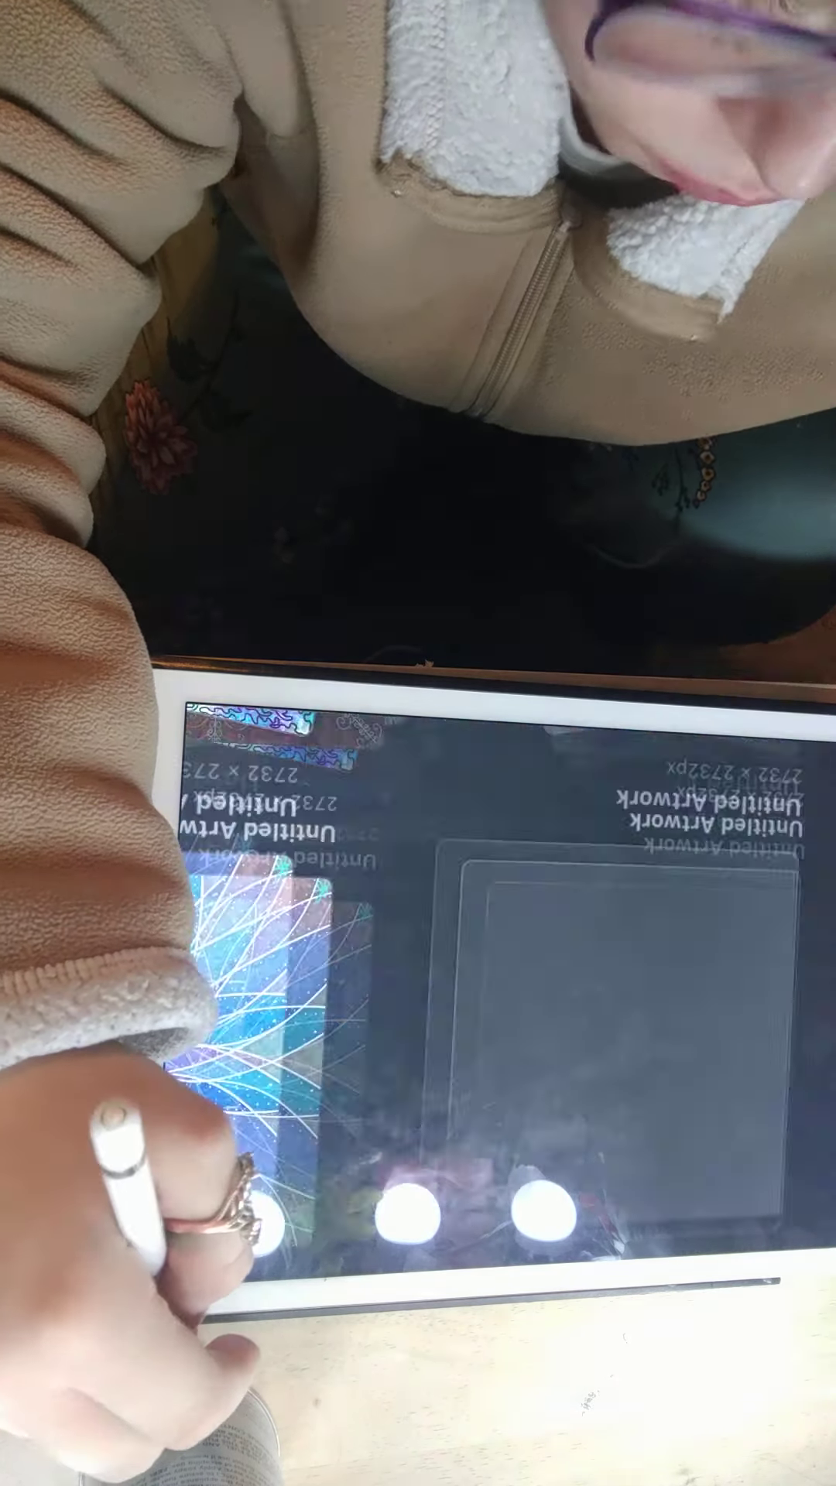
# Scroll the Pinterest colors feed down to reveal more palette pins for inspiration
pyautogui.click(754, 1191)
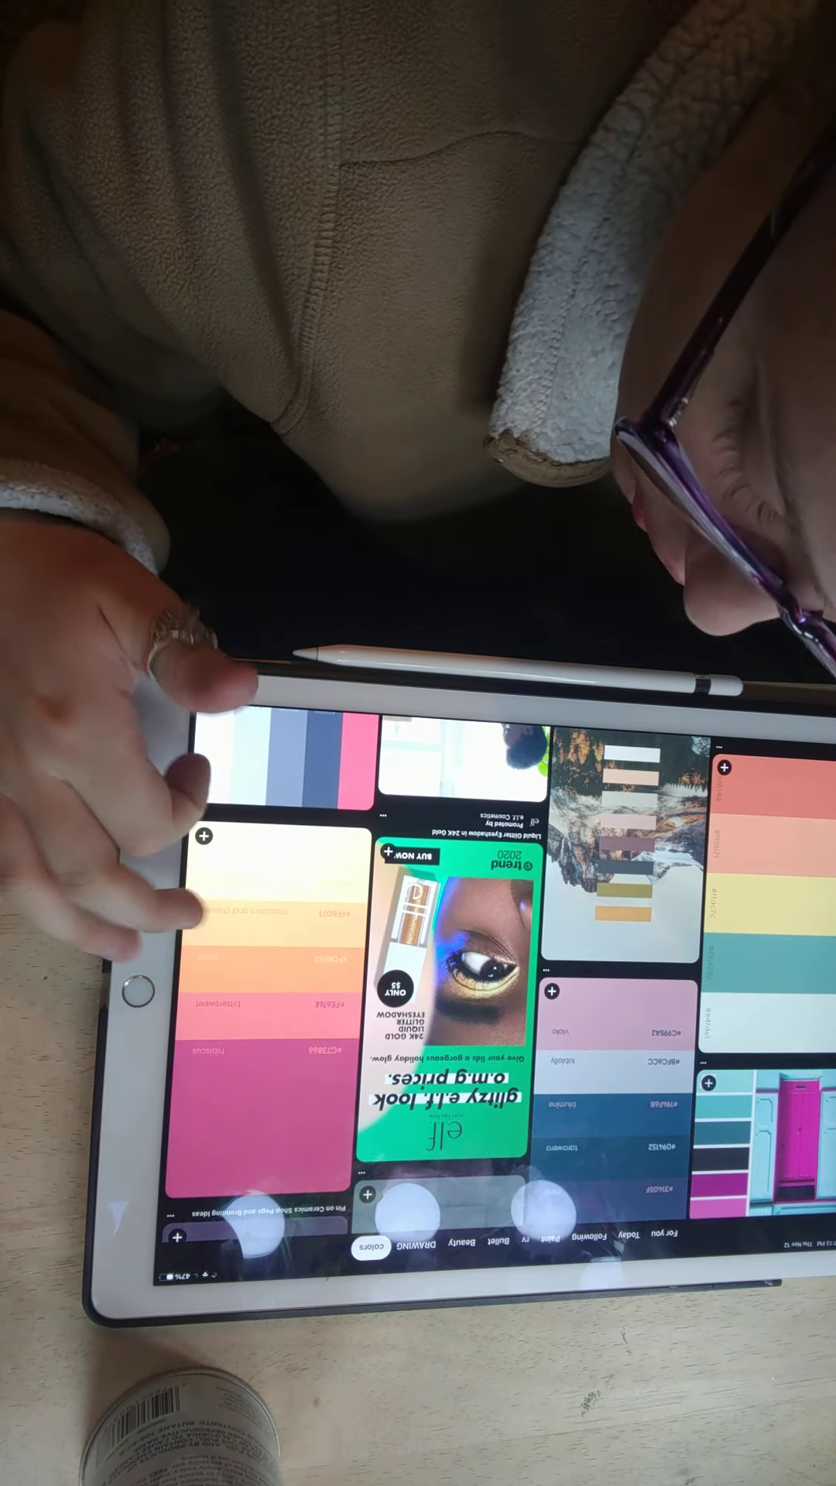
pyautogui.scroll(-3)
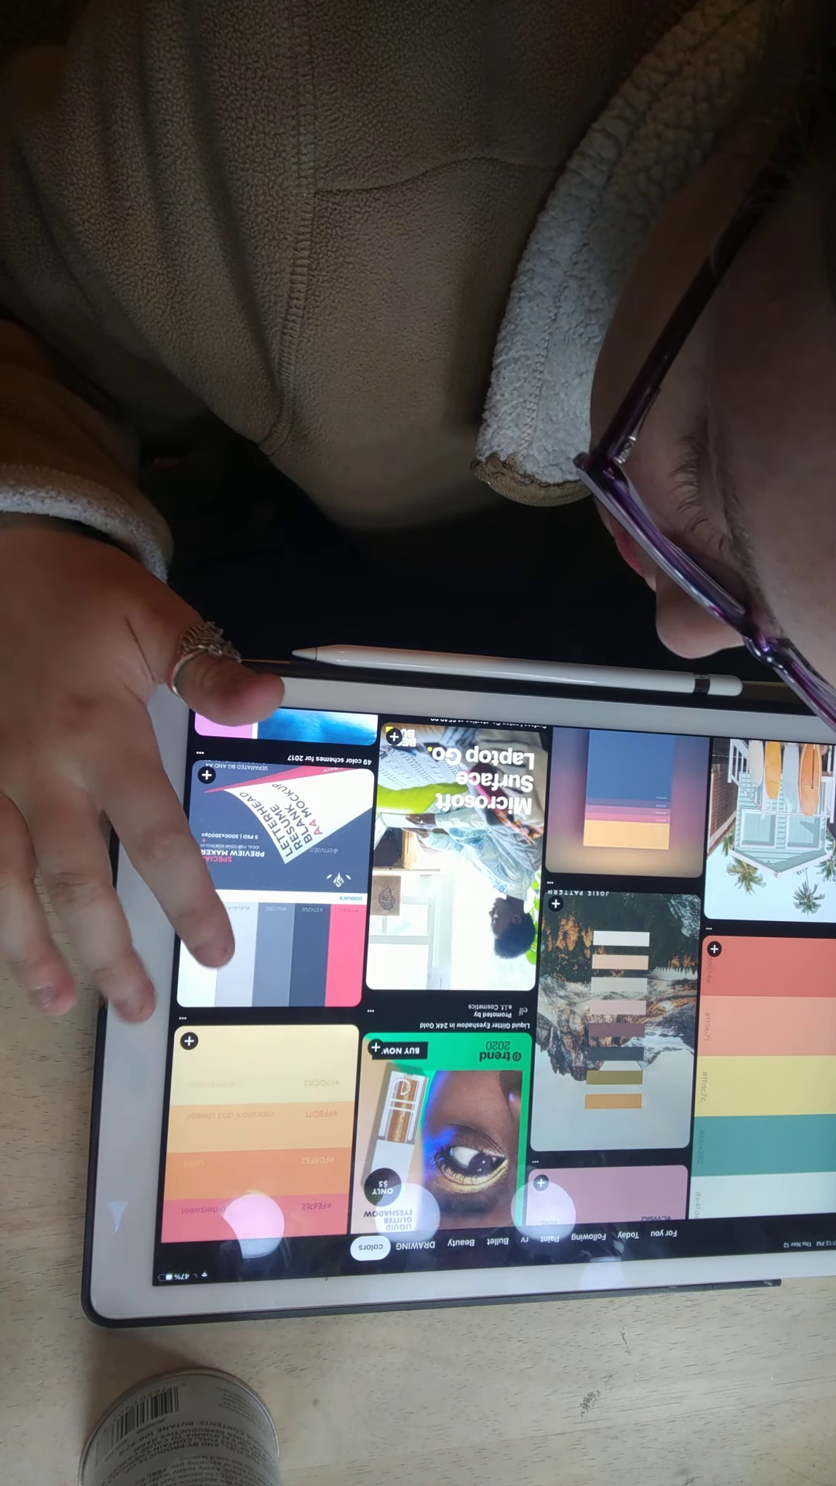